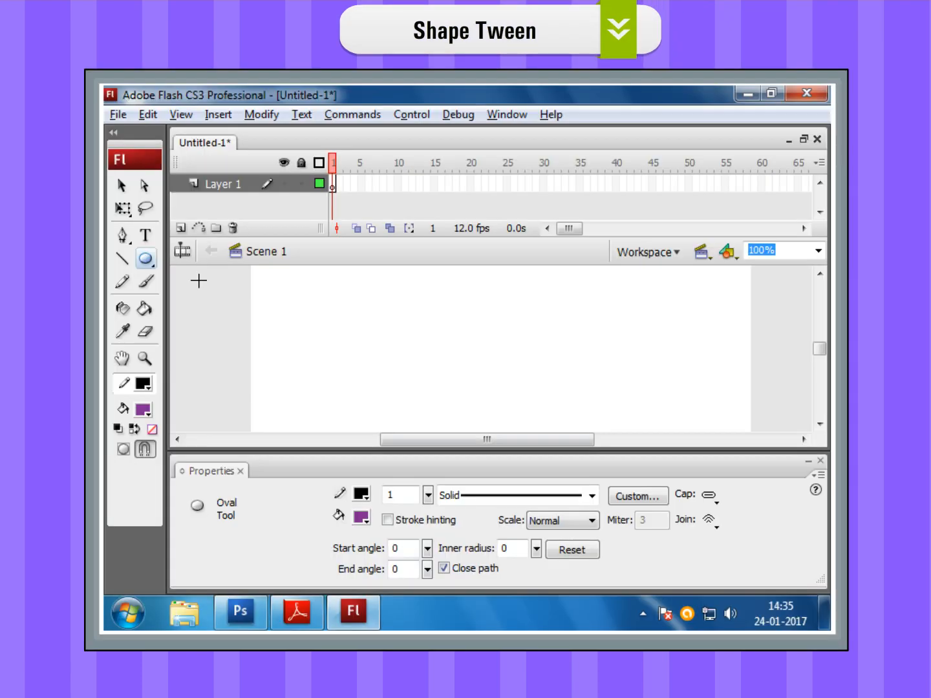
mouse_move(329, 335)
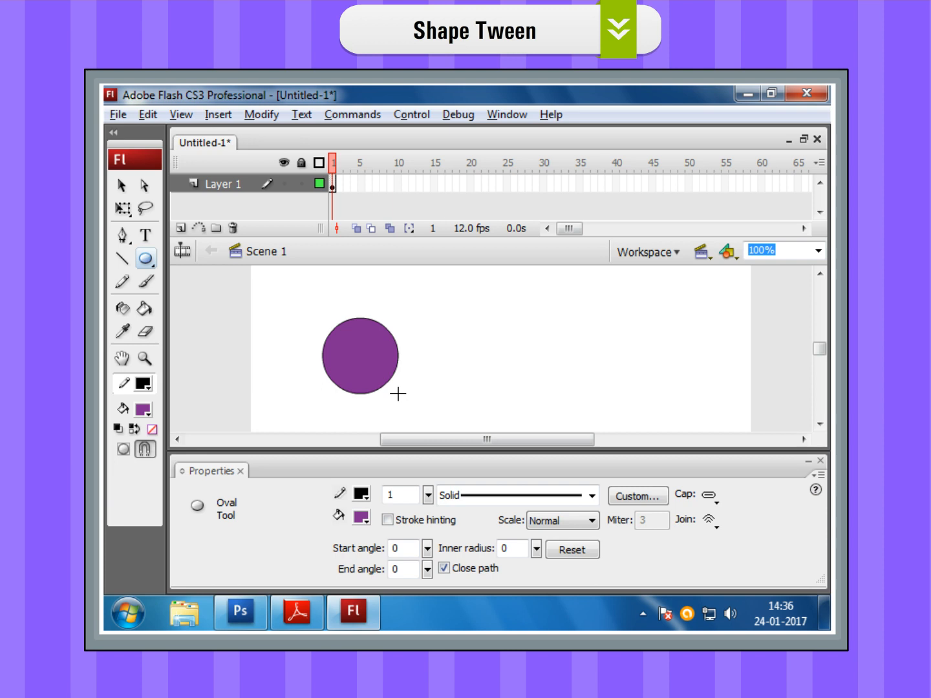
mouse_move(587, 281)
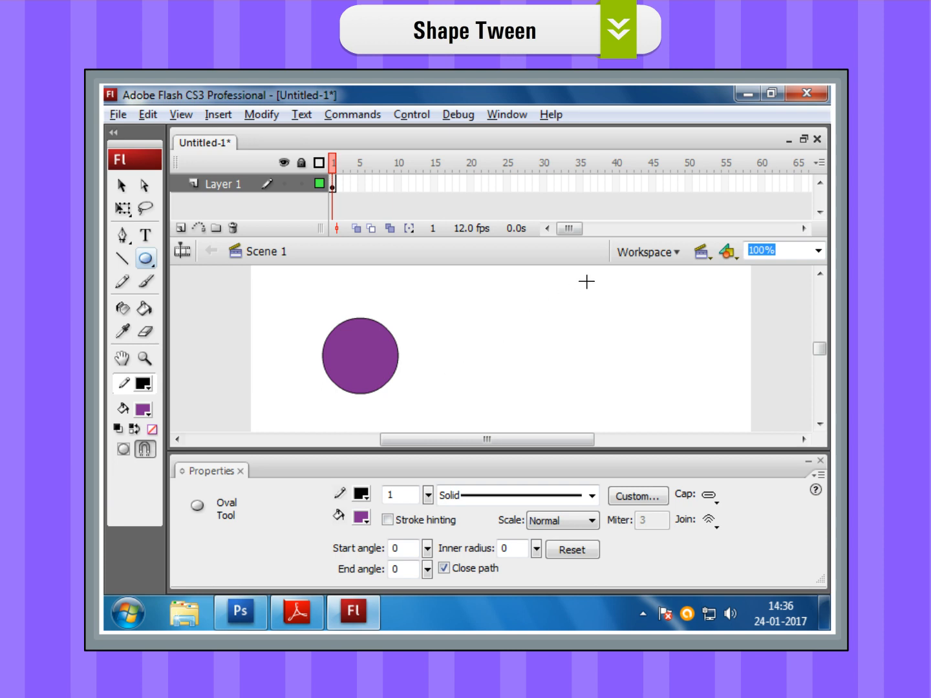
Insert a keyframe at frame 55 on Layer 1 so the circle extends to it
click(725, 184)
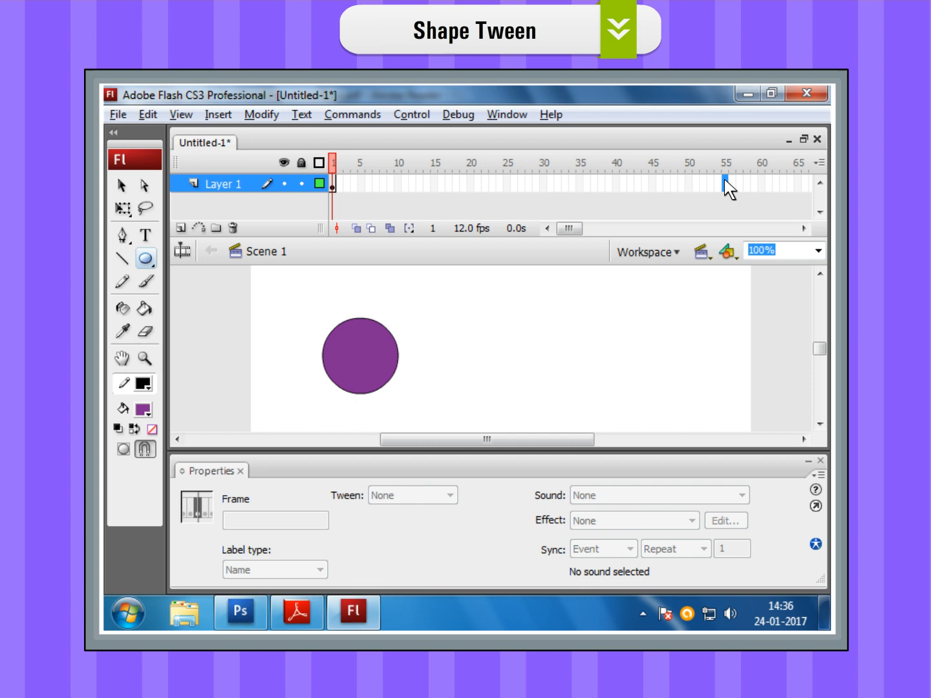
right_click(725, 187)
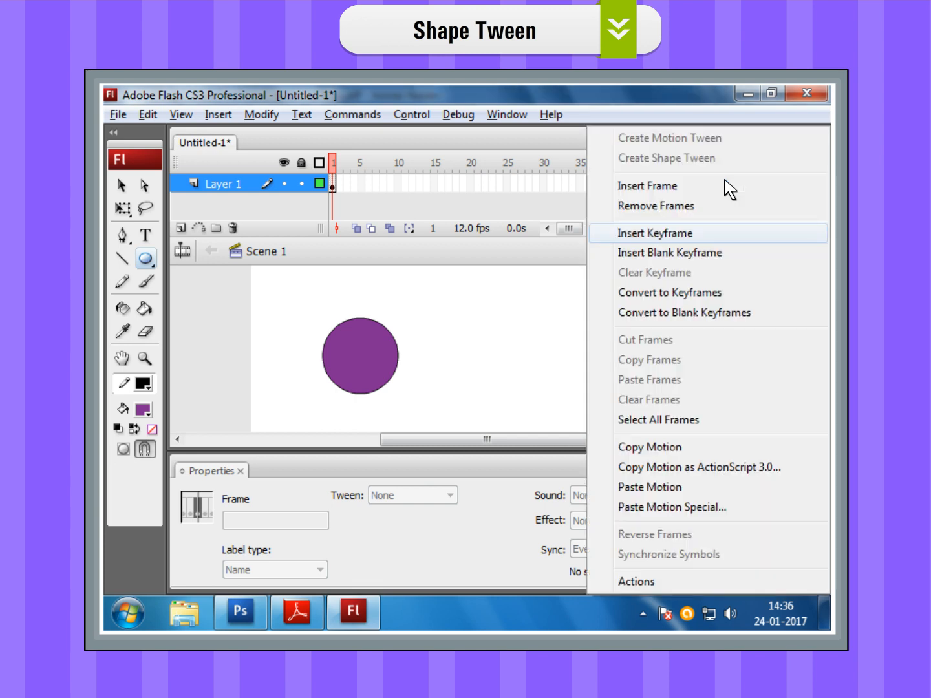
mouse_move(644, 238)
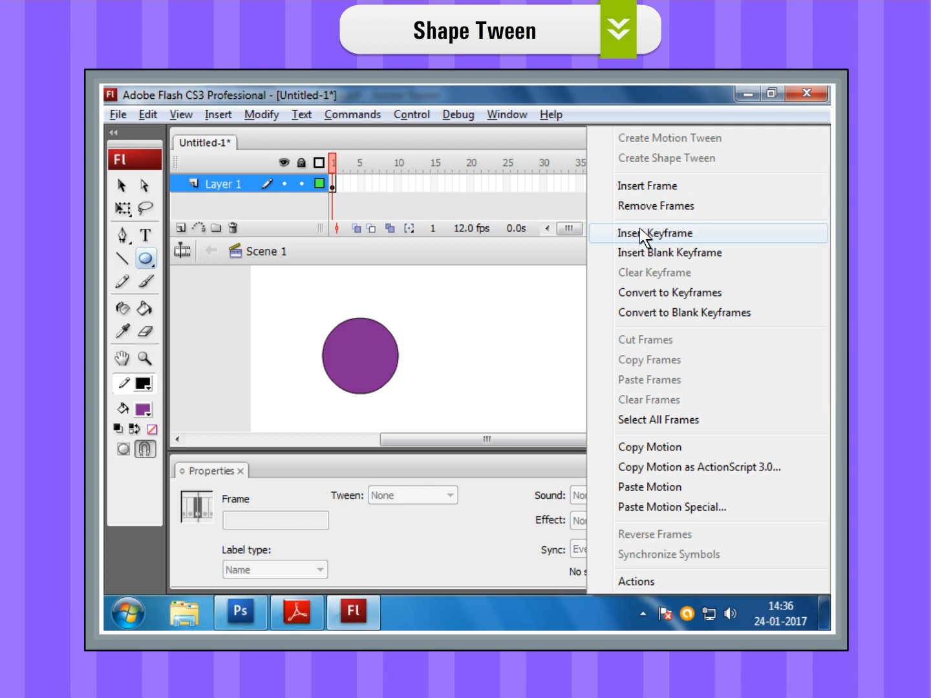
click(656, 233)
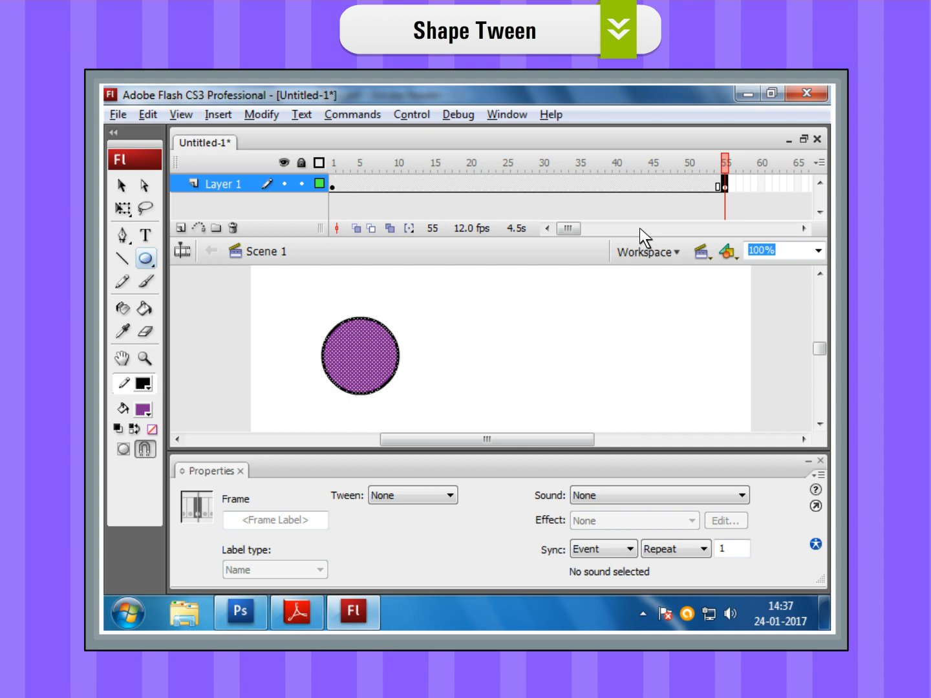
mouse_move(557, 245)
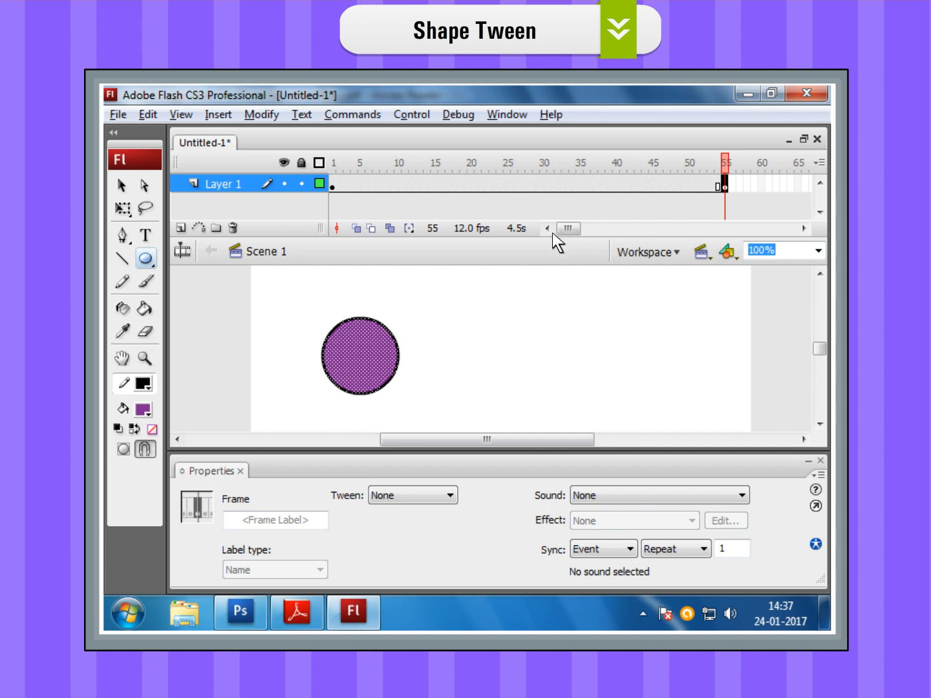
Switch to the PolyStar tool and set its shape style to star
click(145, 258)
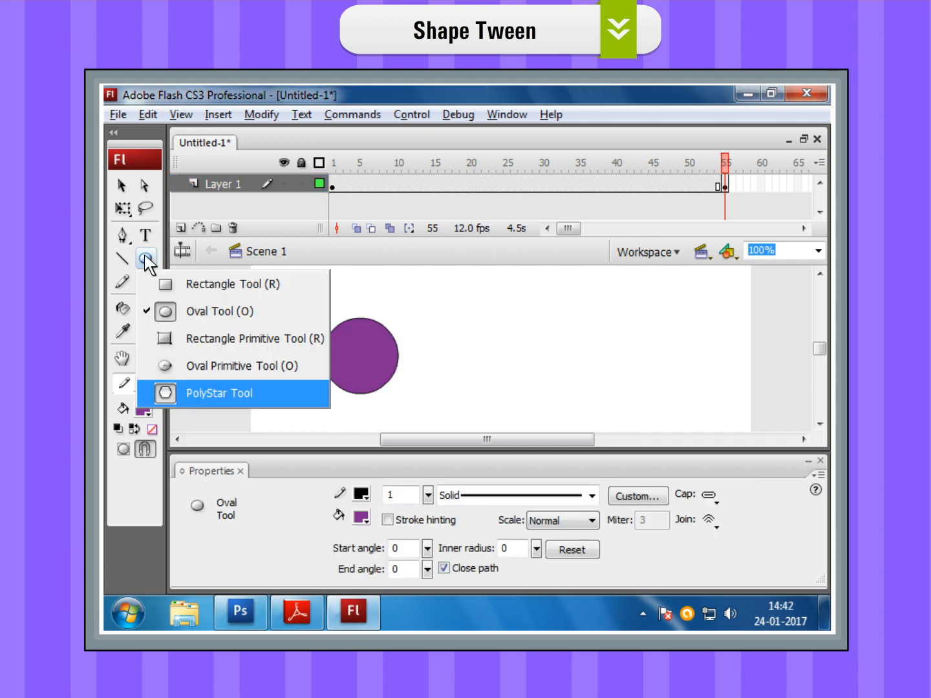
click(219, 393)
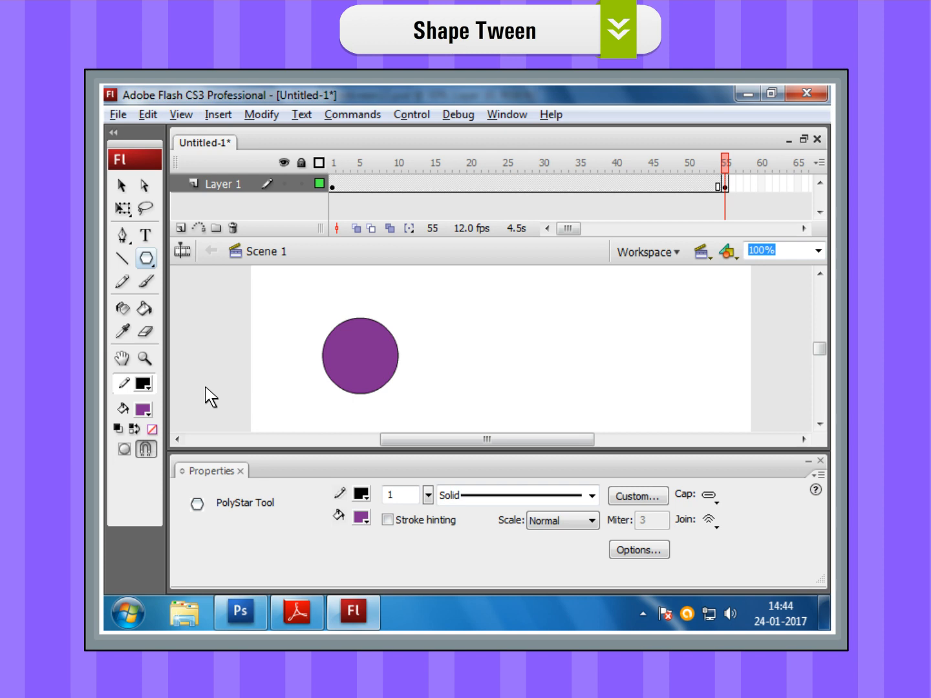
mouse_move(639, 551)
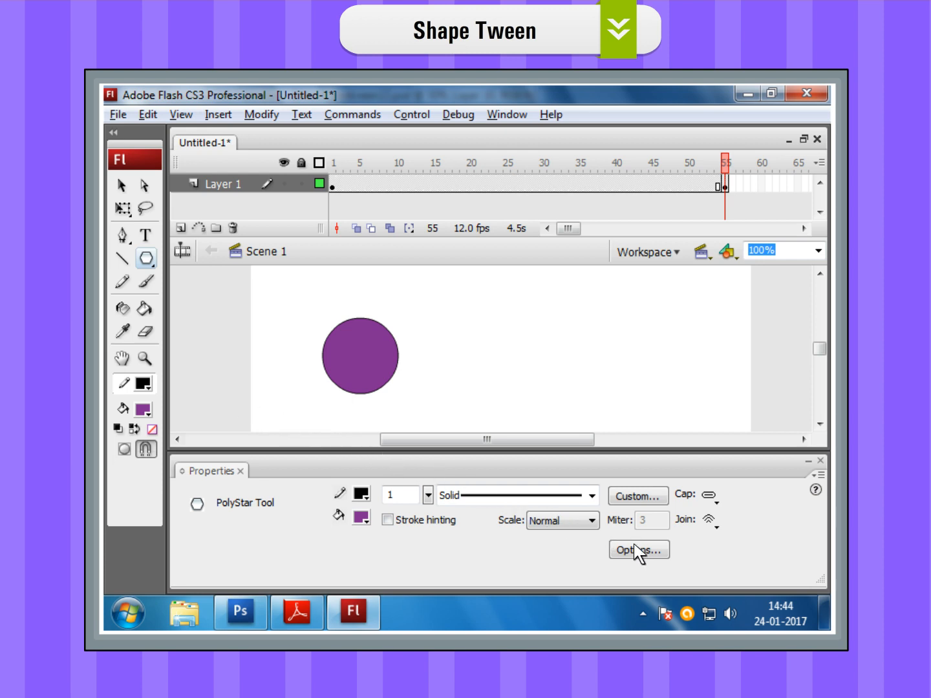
click(639, 550)
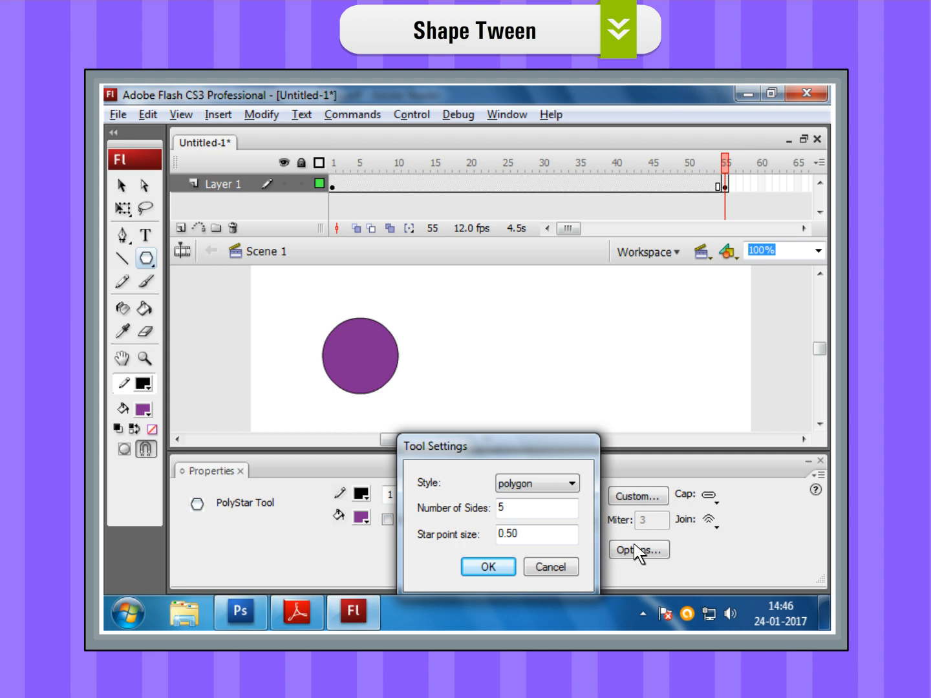
click(536, 484)
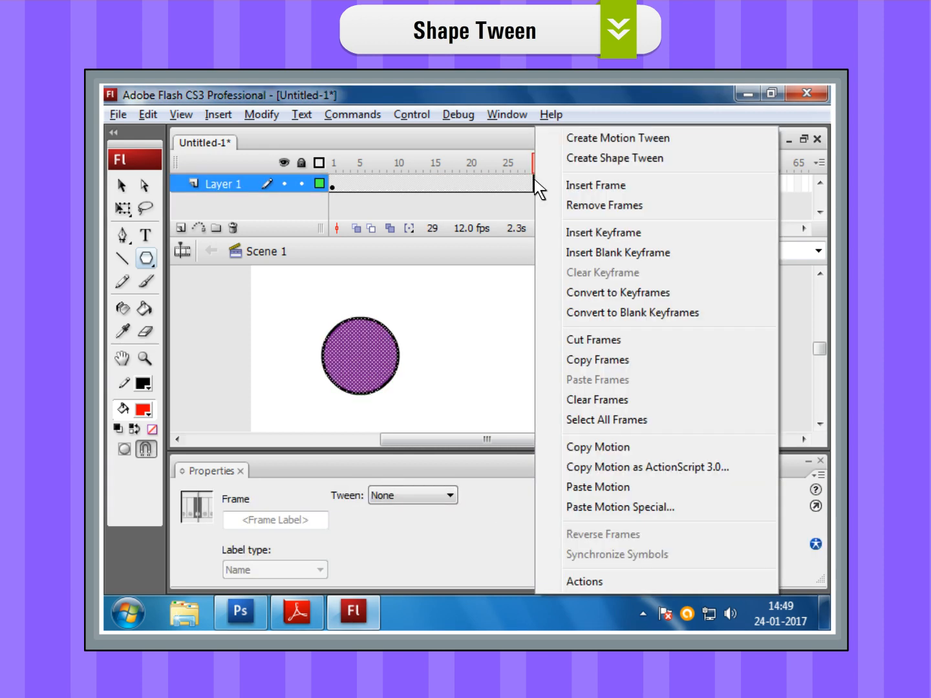
Create a shape tween between the keyframes and view the red star at frame 55
click(614, 158)
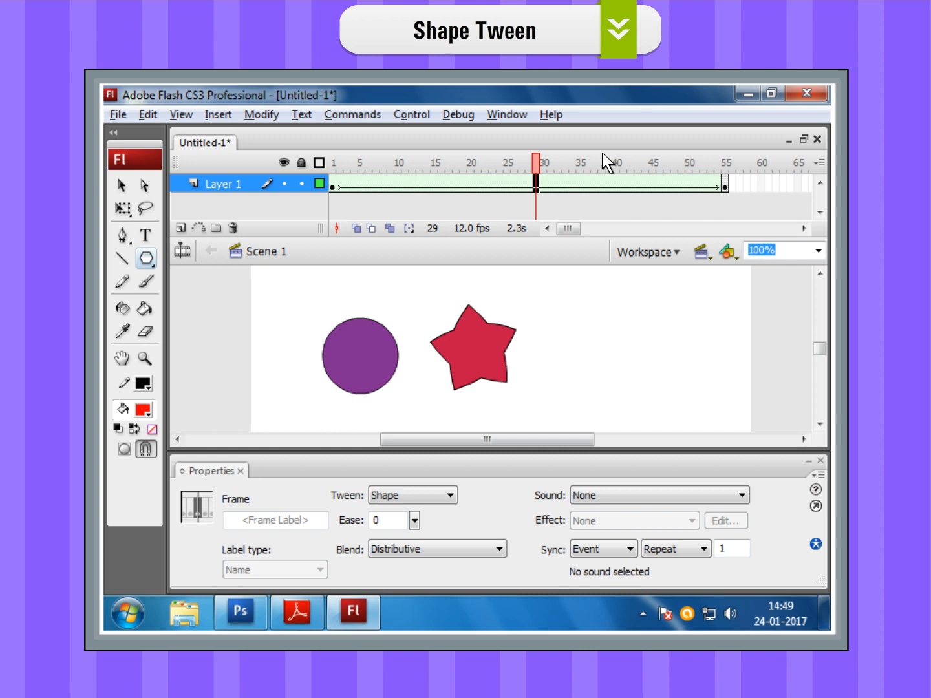
mouse_move(333, 167)
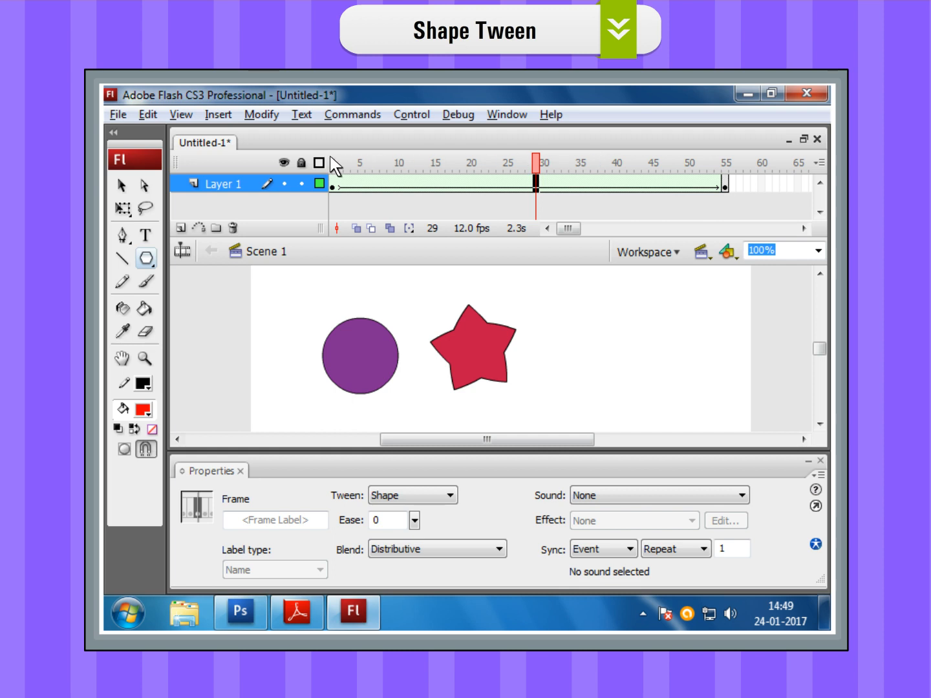
click(724, 163)
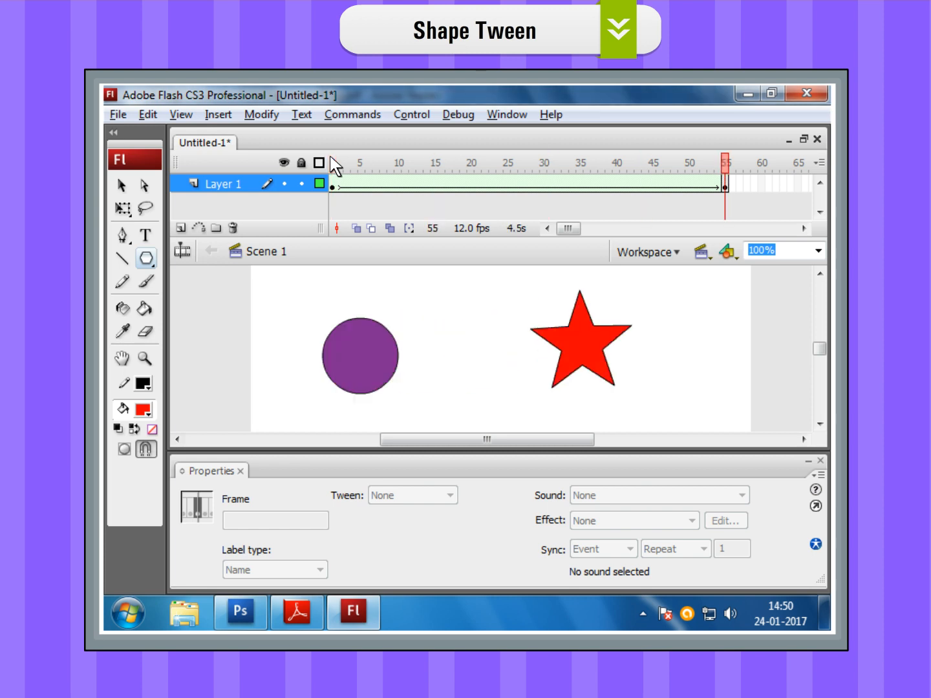